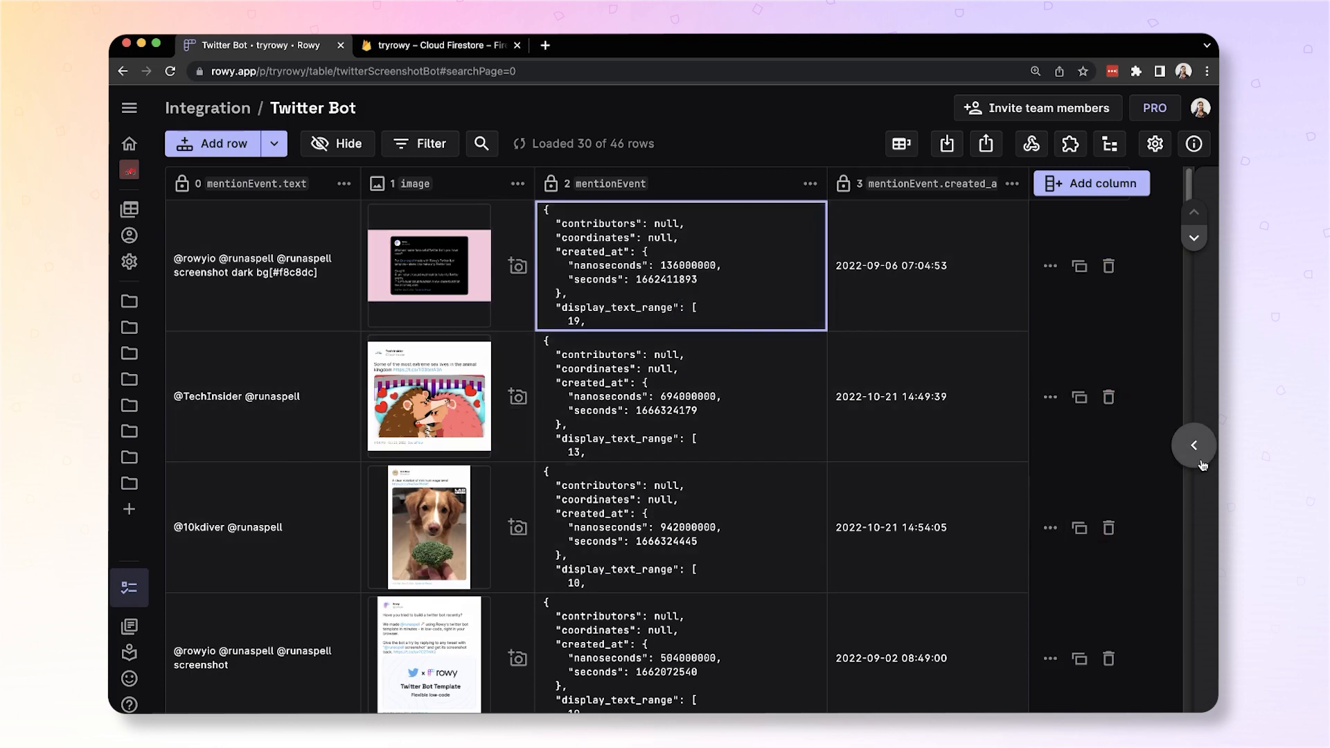
Step: Open the first row's details, collapse created_at, and show Mention Event as code
click(1193, 445)
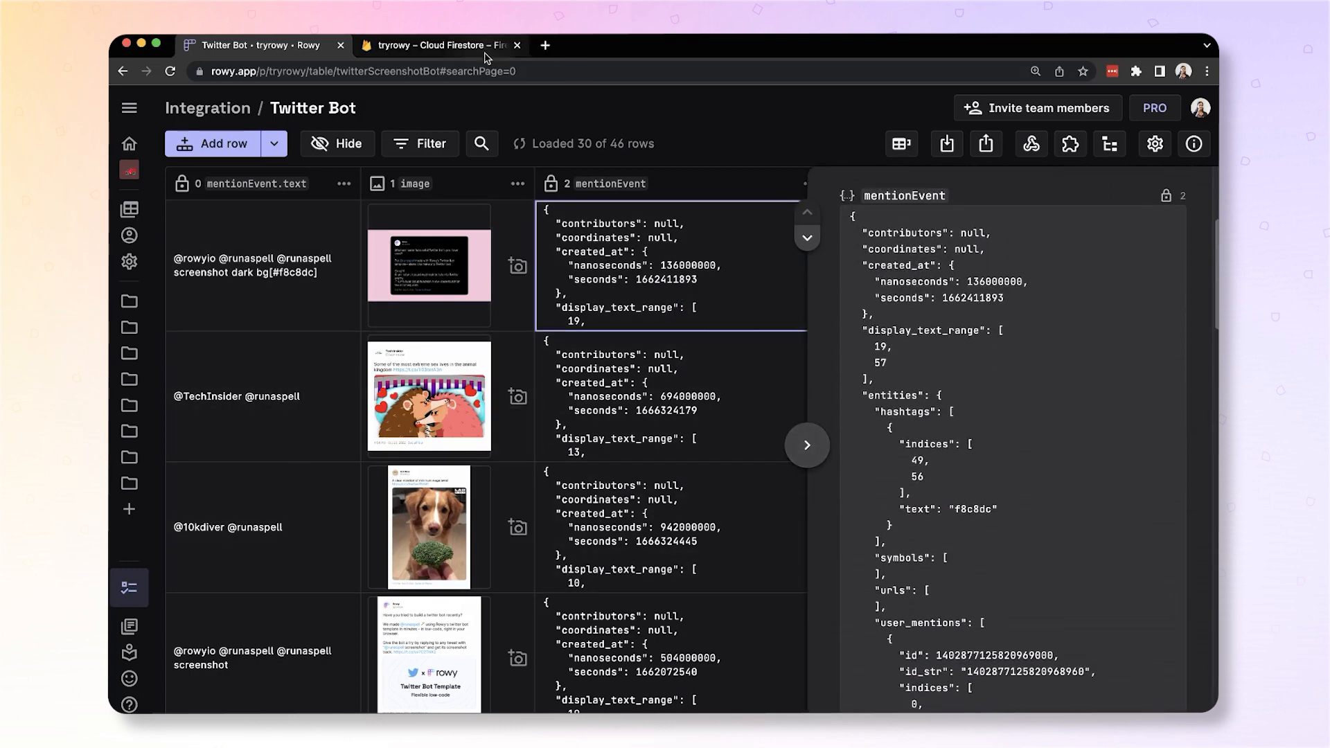
click(438, 45)
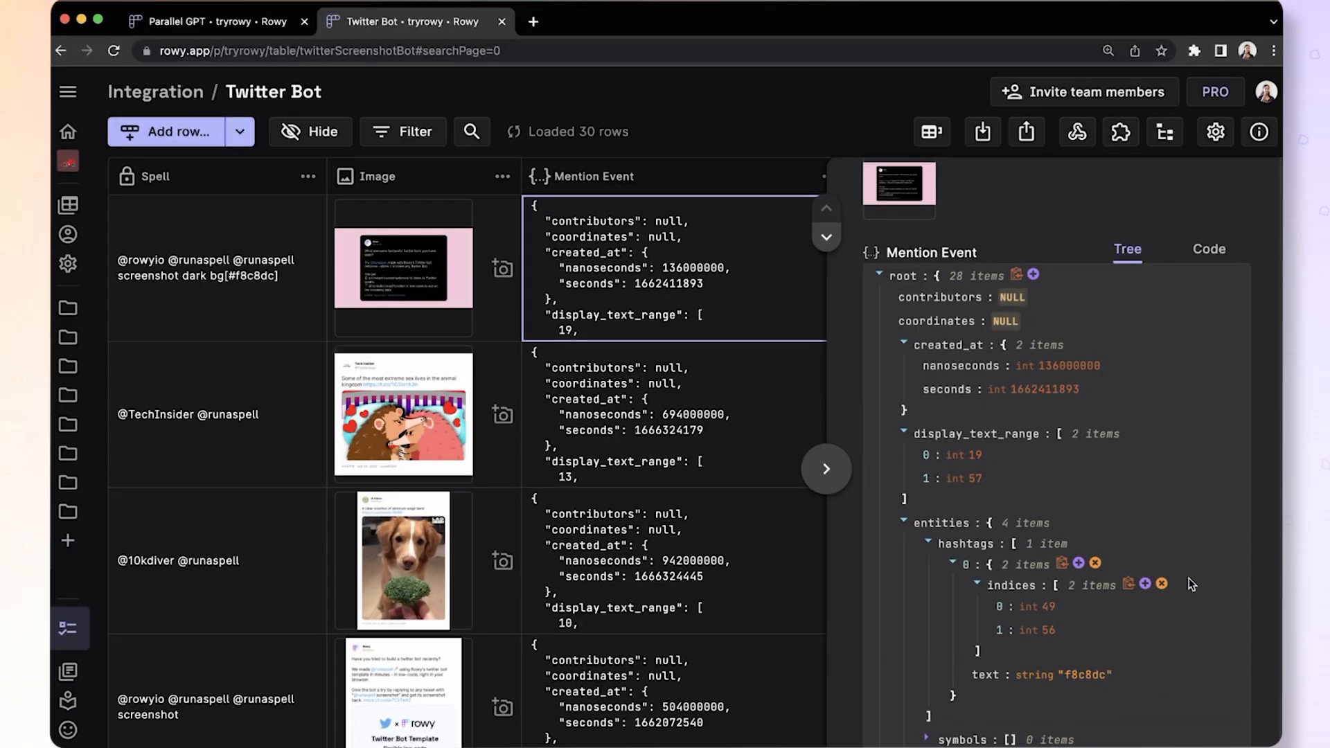
mouse_move(1076, 305)
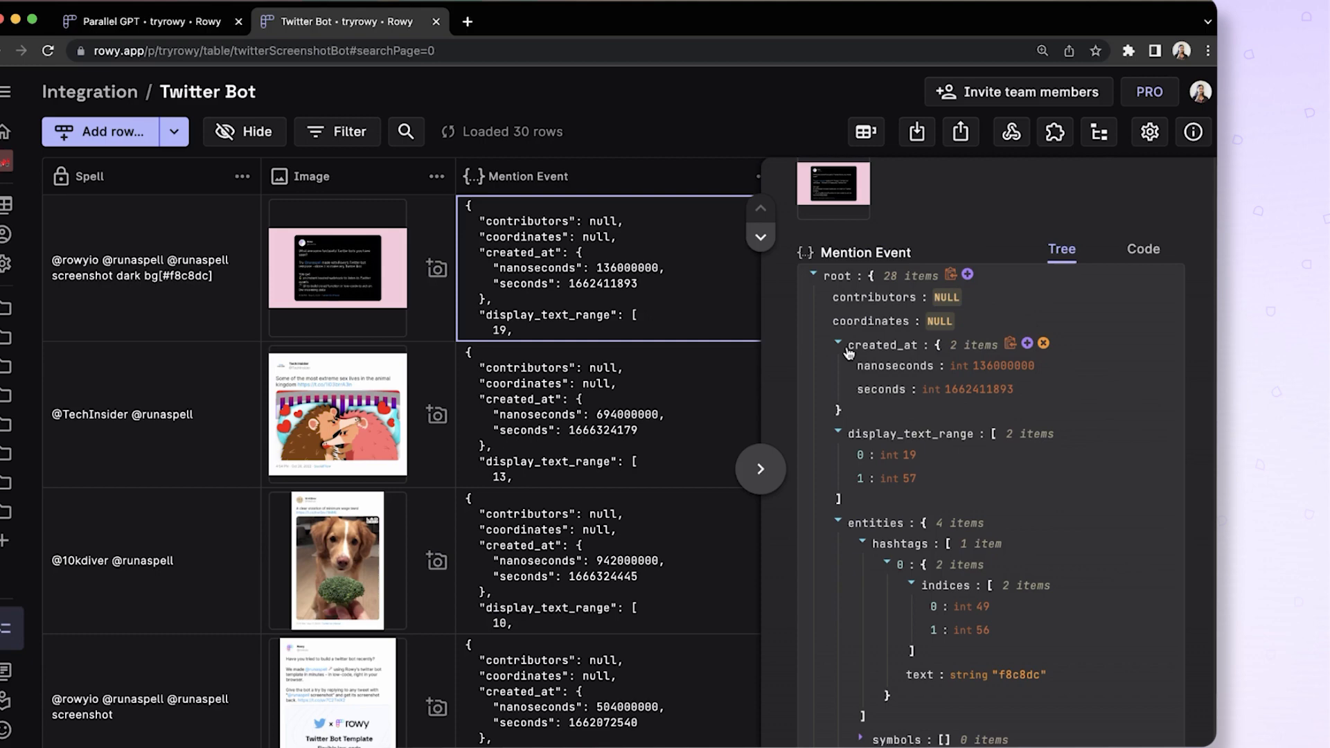
click(838, 345)
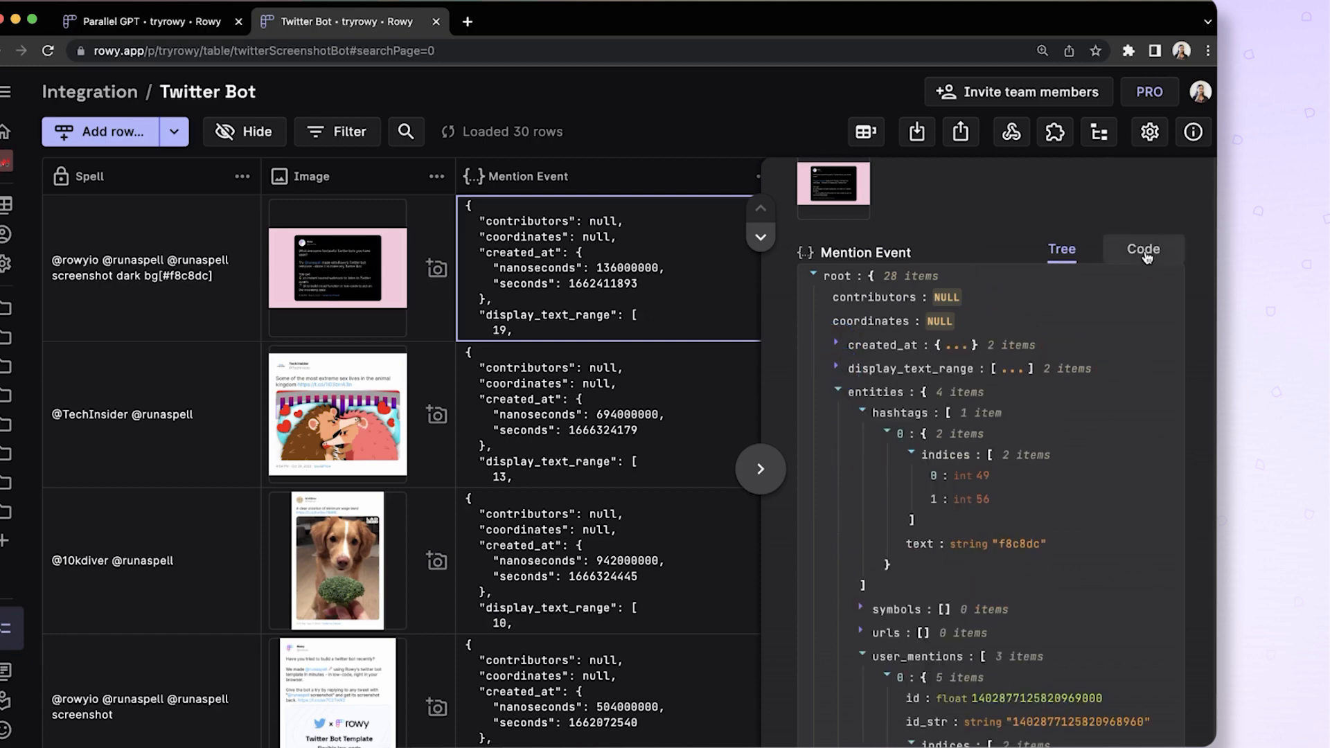
click(1142, 249)
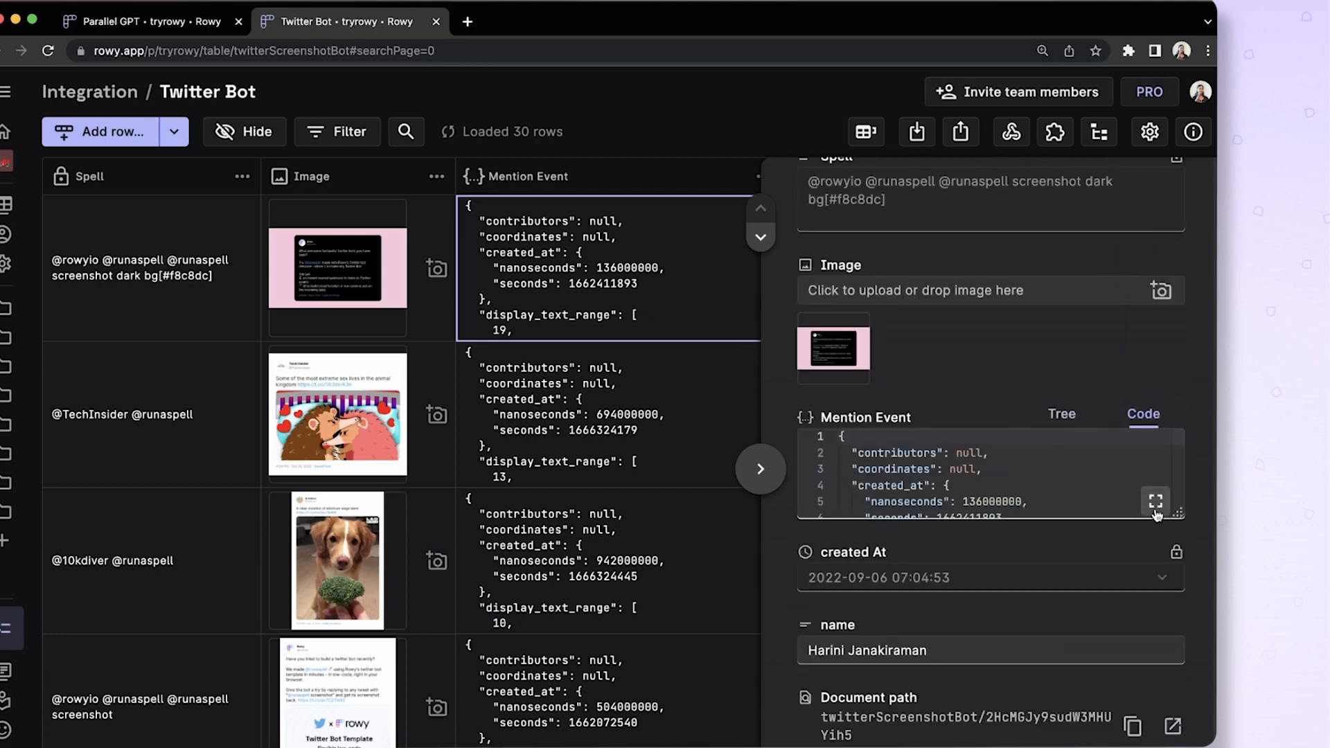
click(1157, 500)
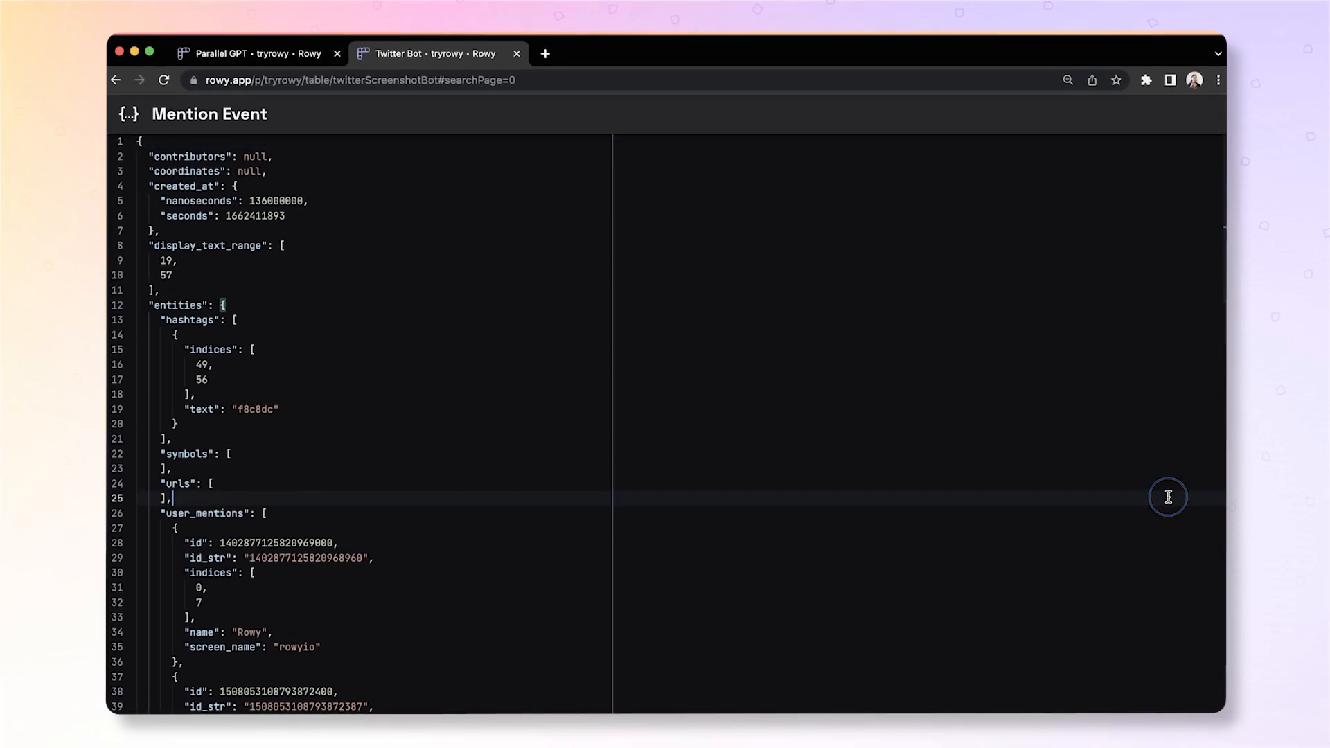
scroll(down, 3)
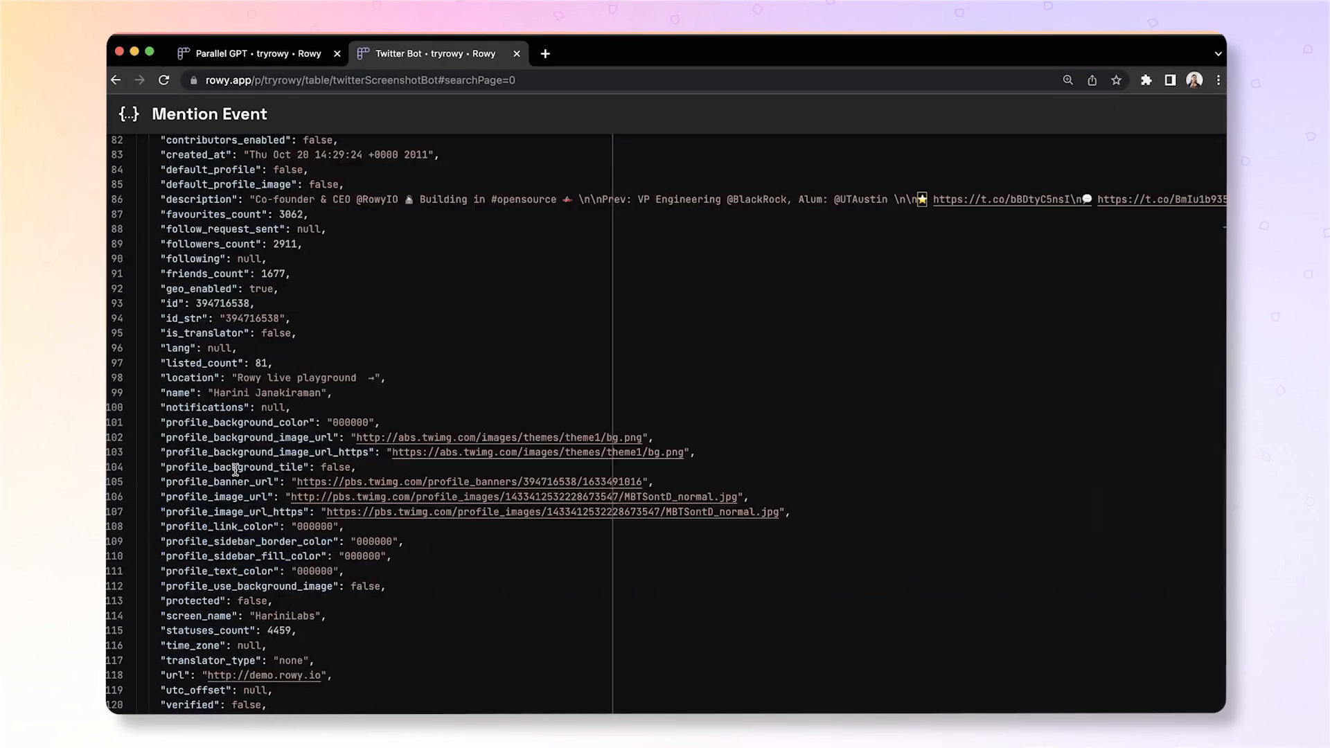
scroll(up, 3)
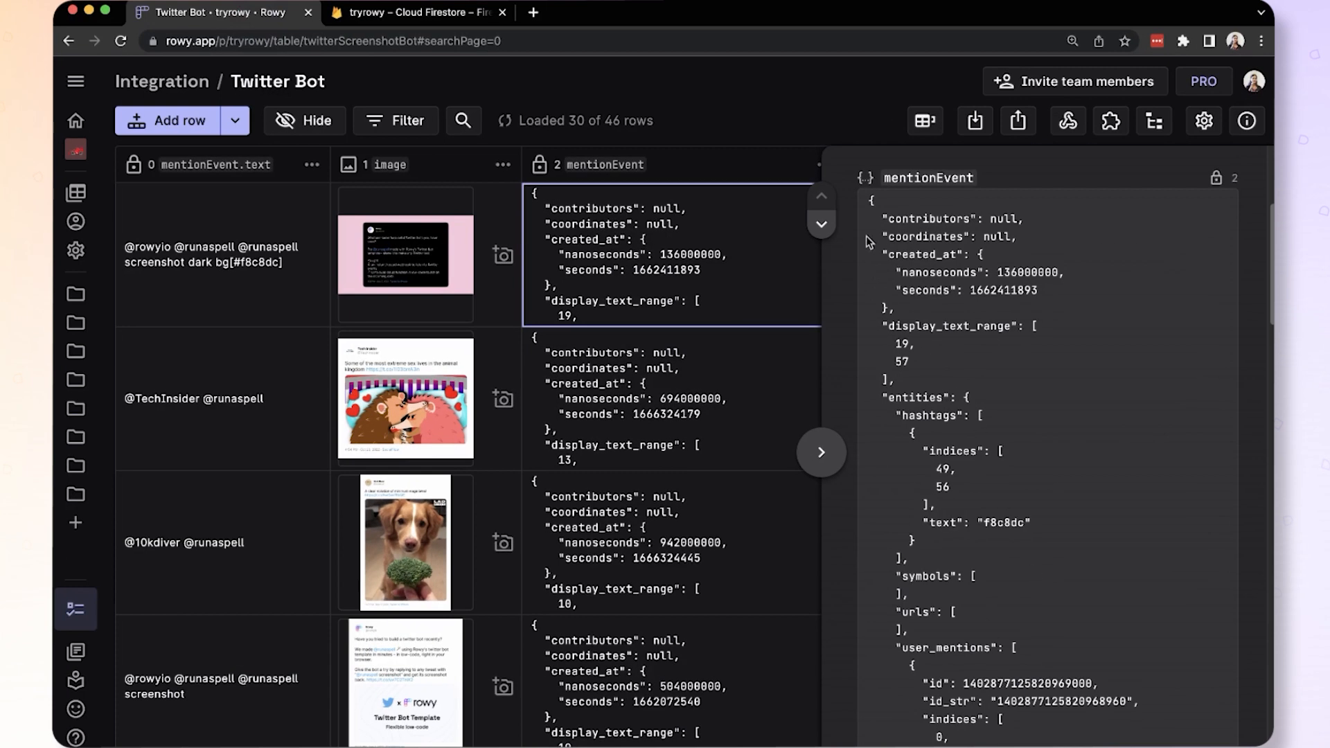
mouse_move(1070, 329)
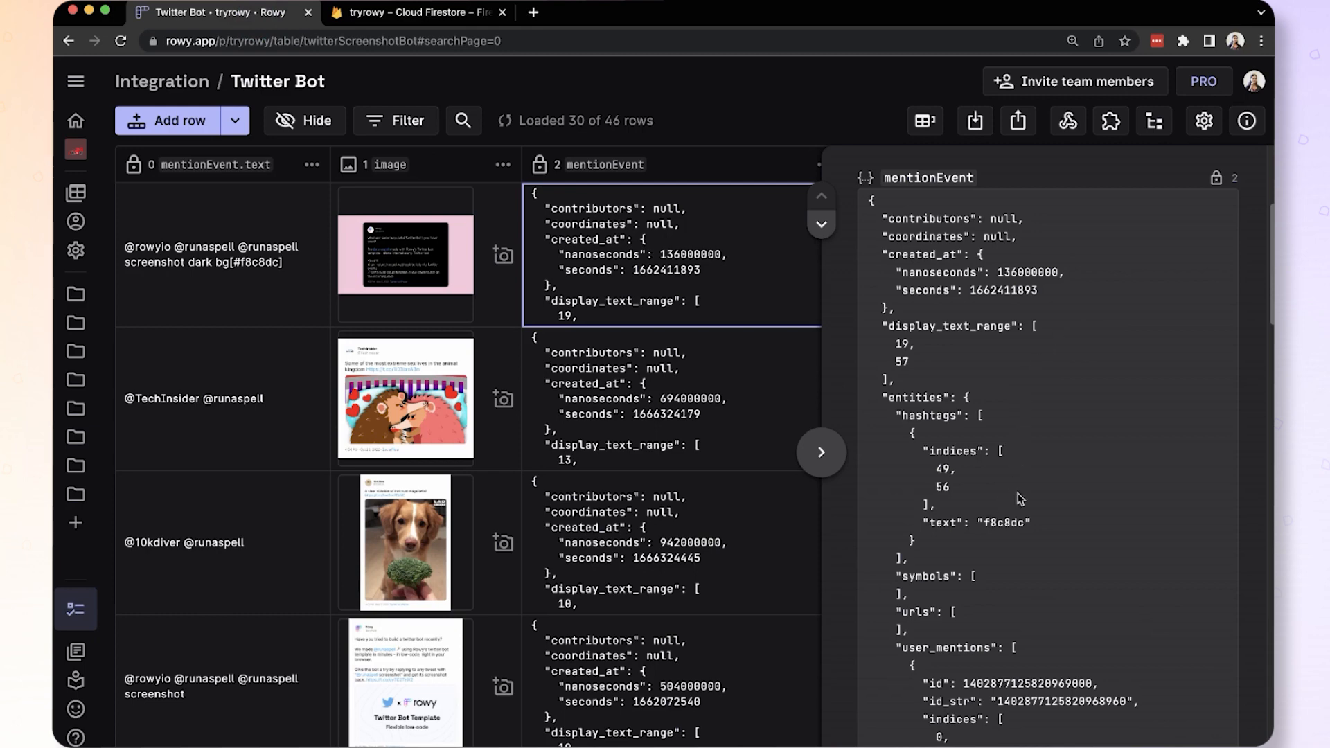
mouse_move(820, 452)
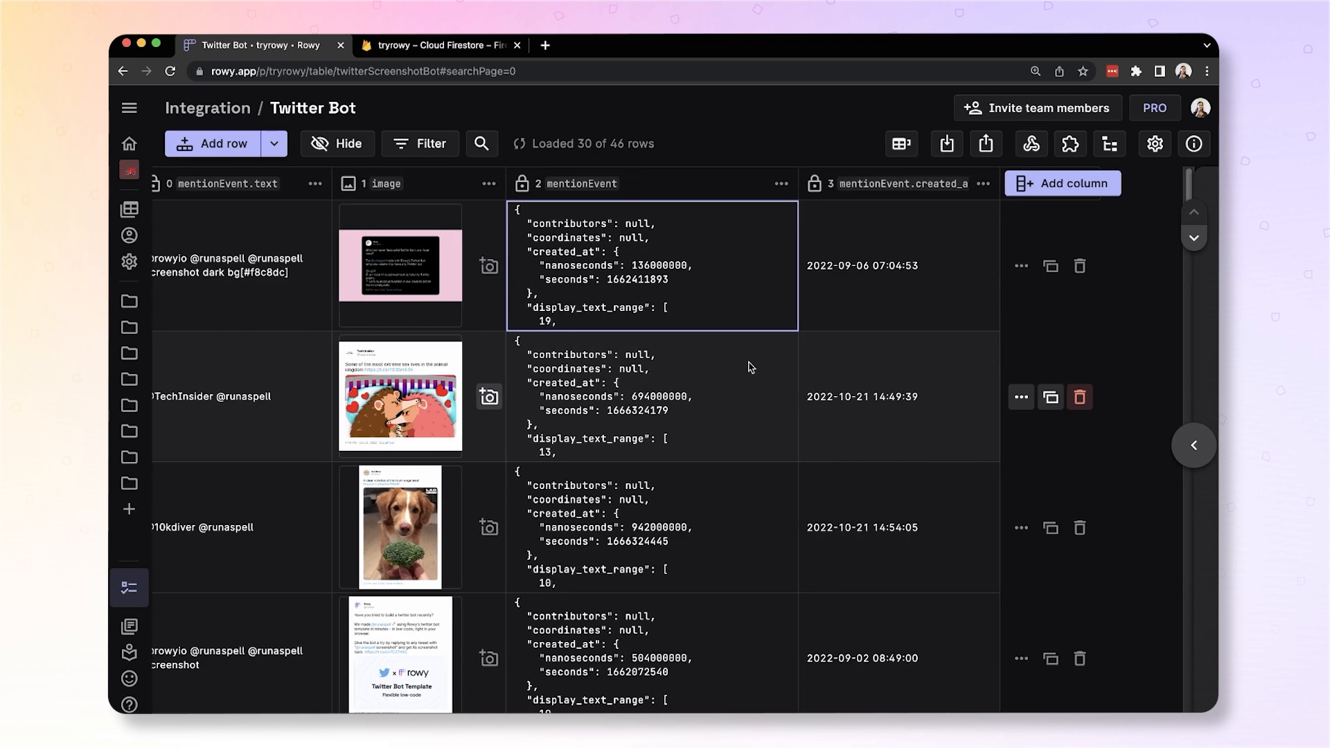
mouse_move(781, 244)
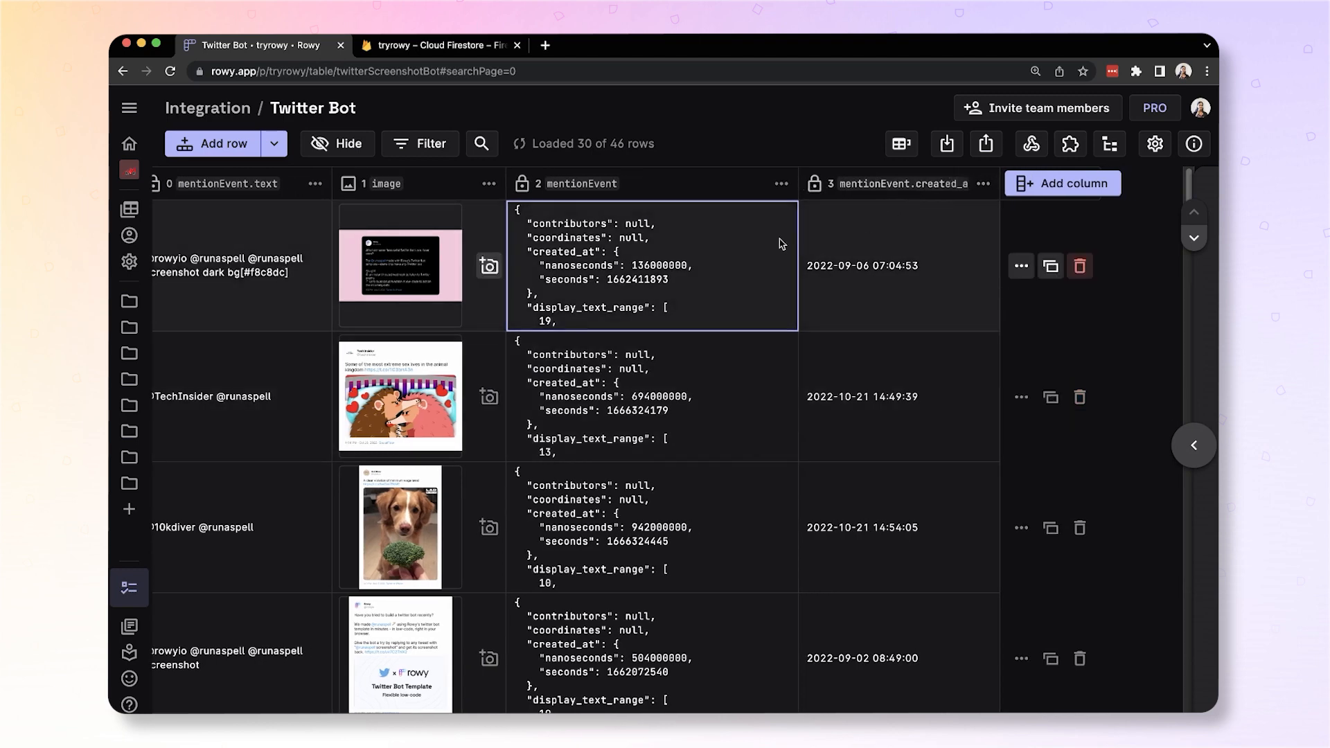
mouse_move(711, 275)
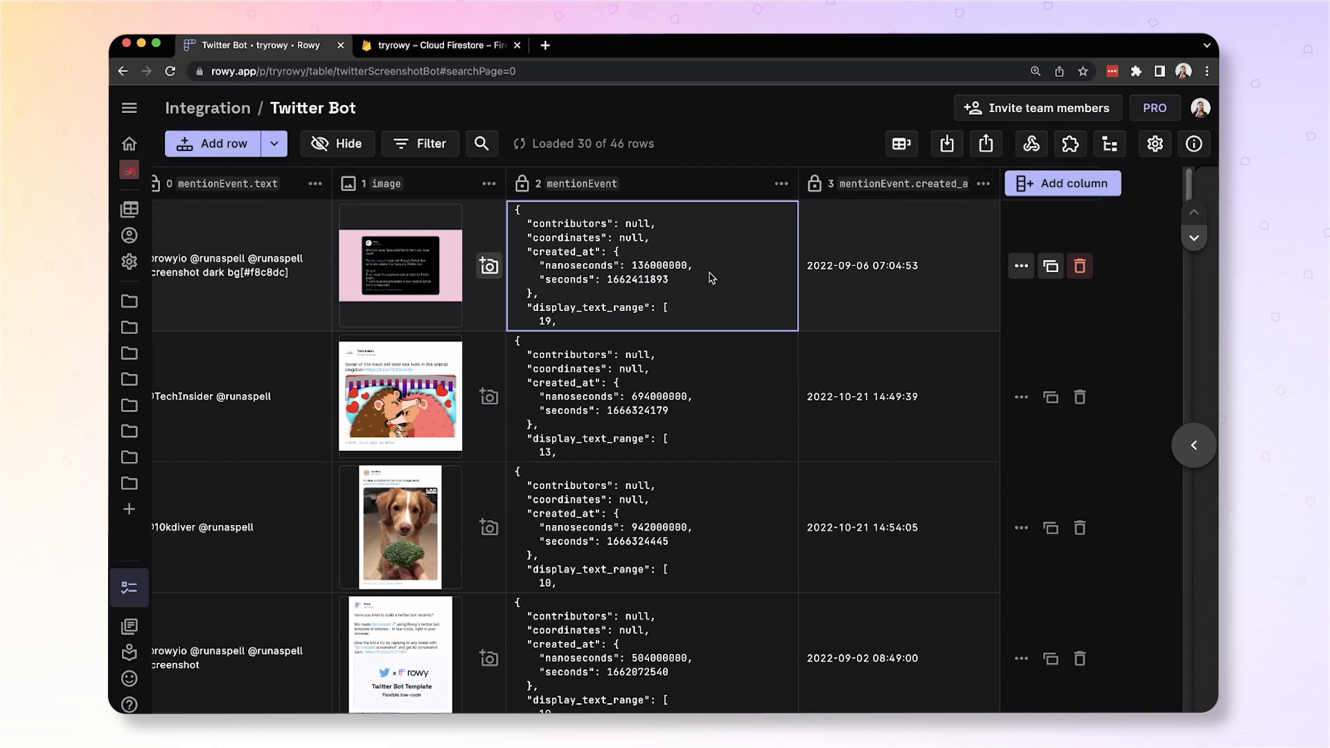
mouse_move(1049, 201)
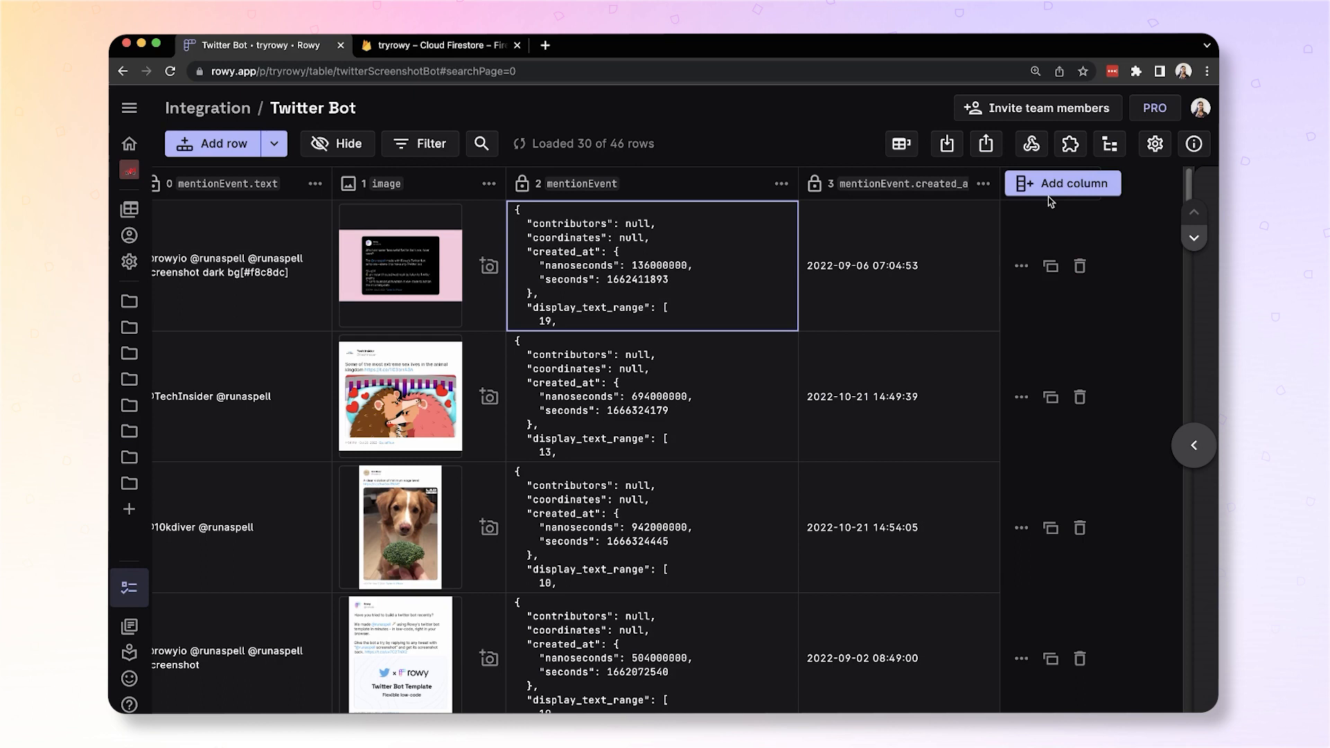
Step: Reopen the first row's details and scroll down to its user data
click(1193, 445)
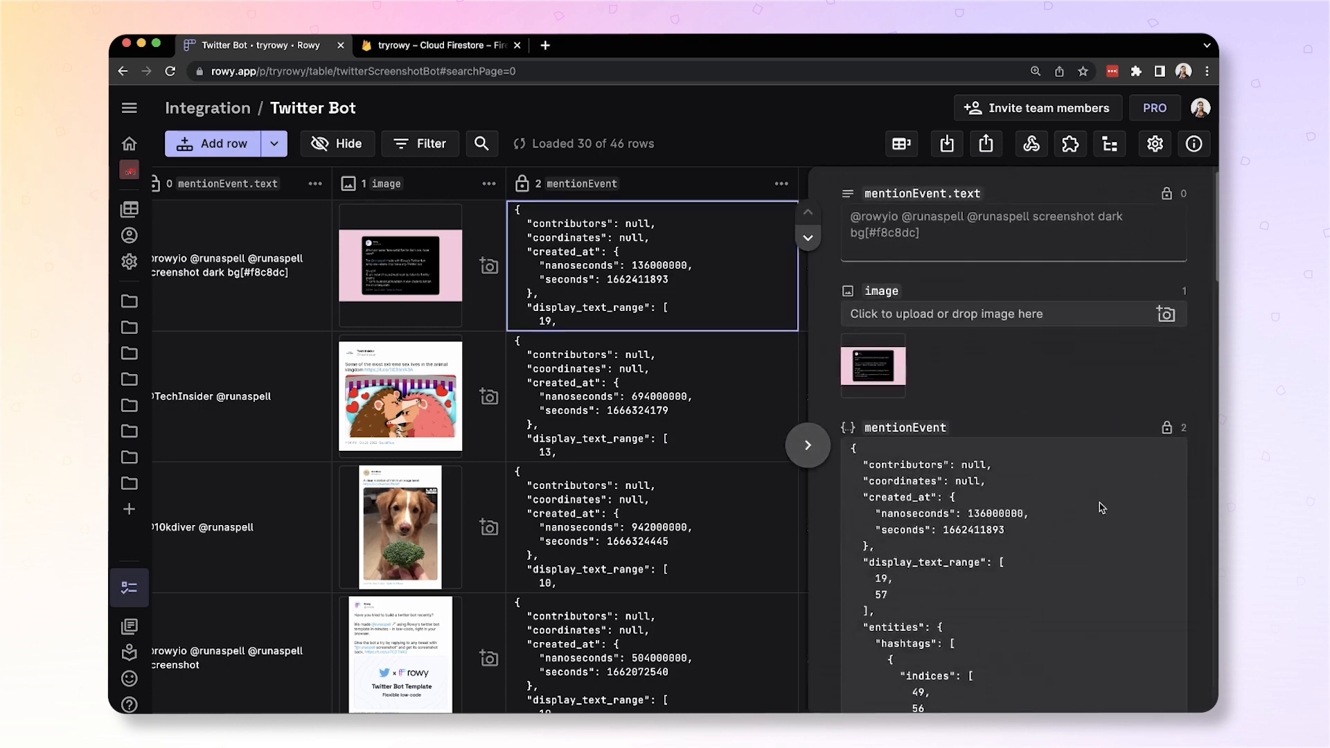
scroll(down, 3)
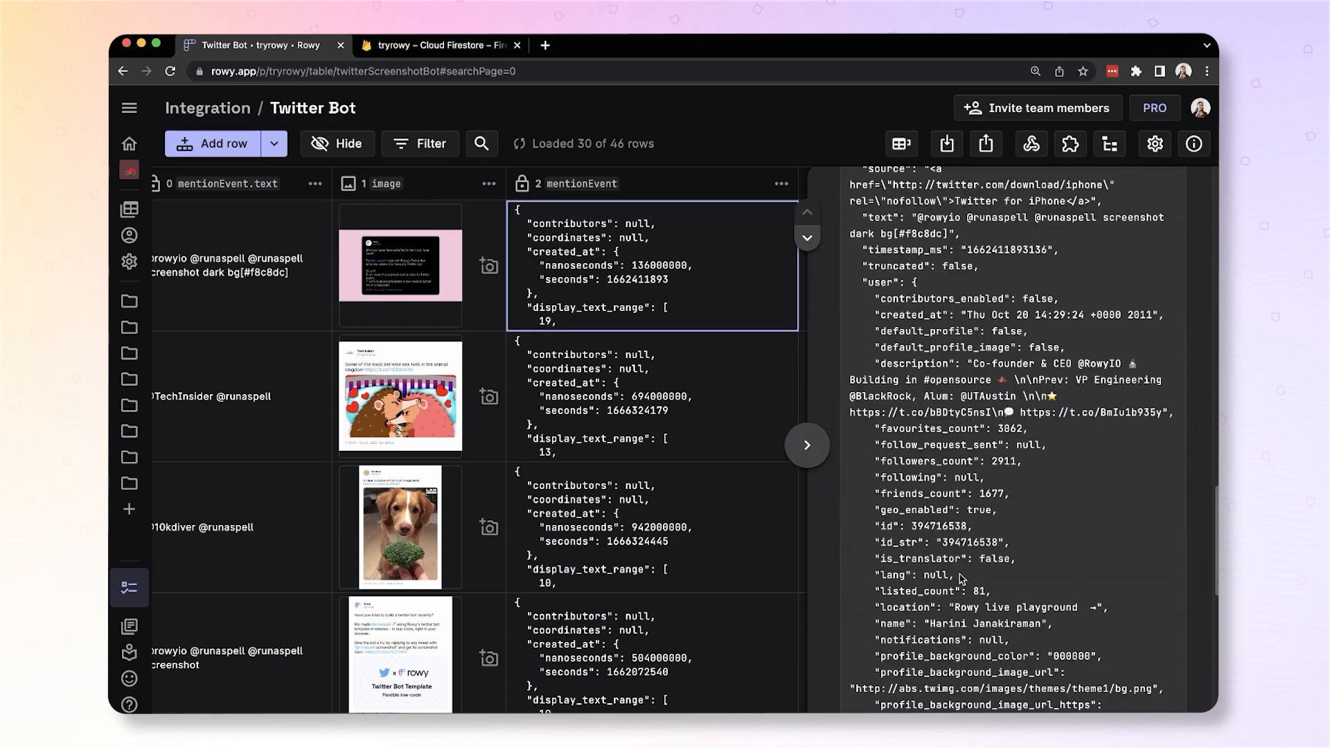
mouse_move(873, 630)
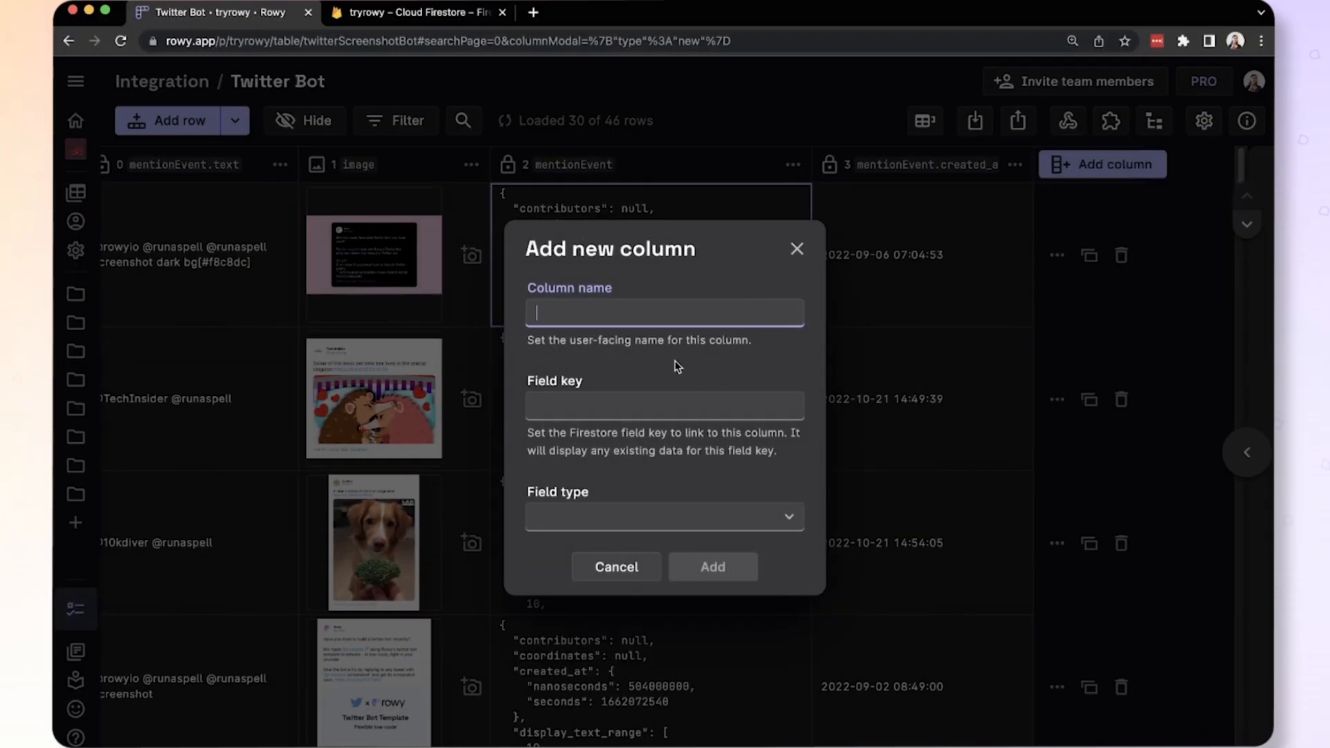
Step: Add a Short Text column 'name' with field key mentionEvent.user.name
text(name)
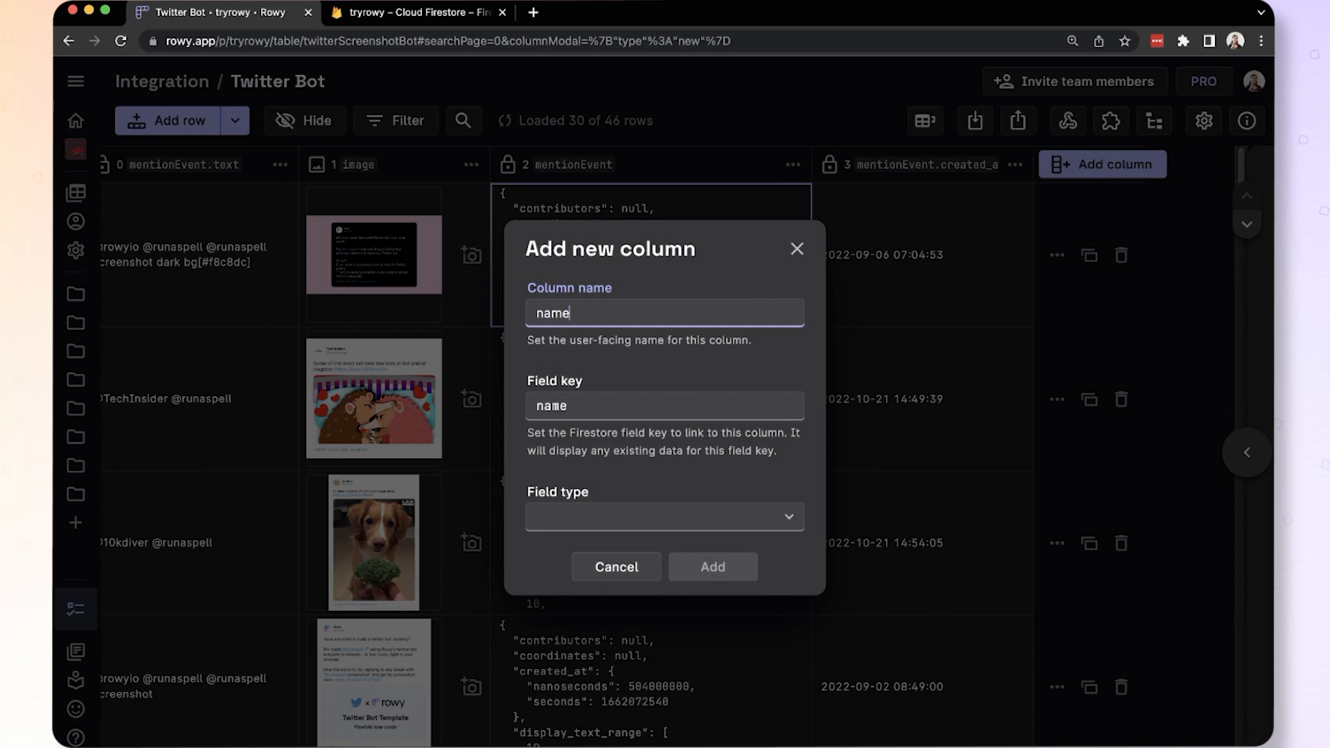
click(664, 405)
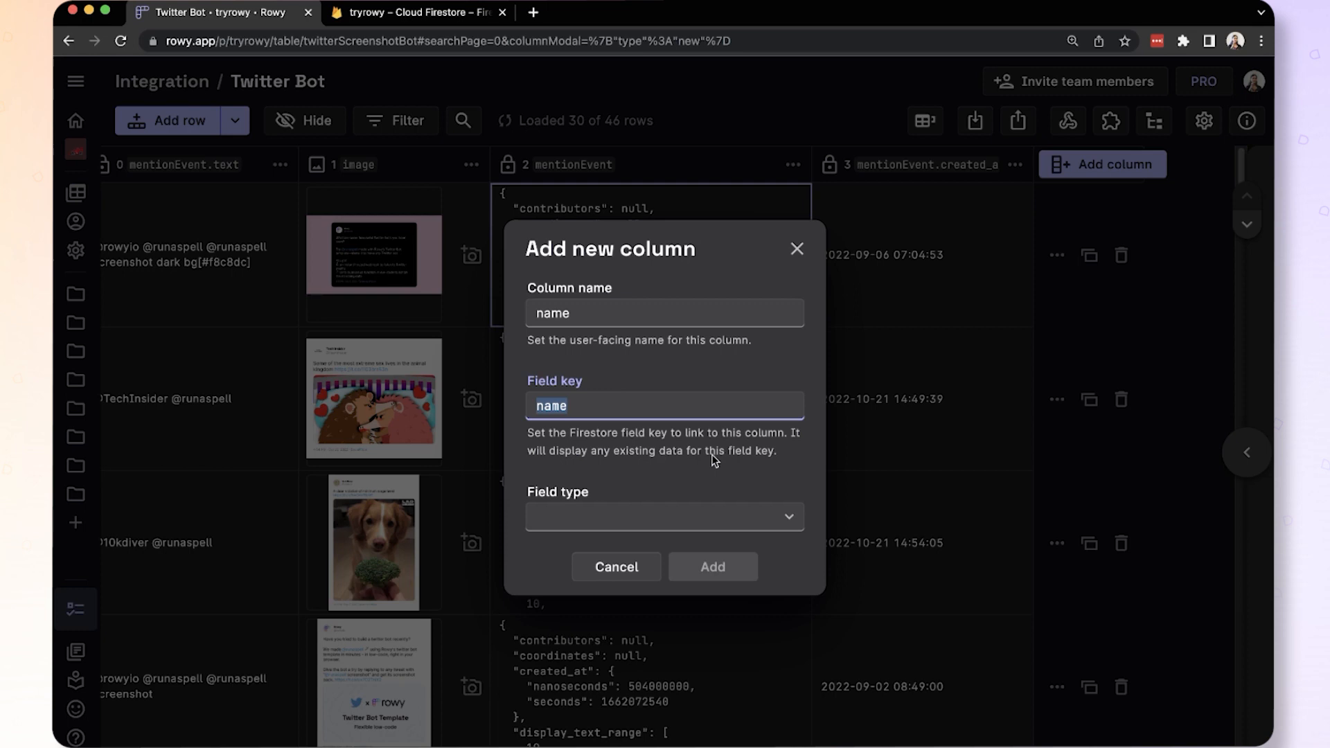
text(mentionEvent.)
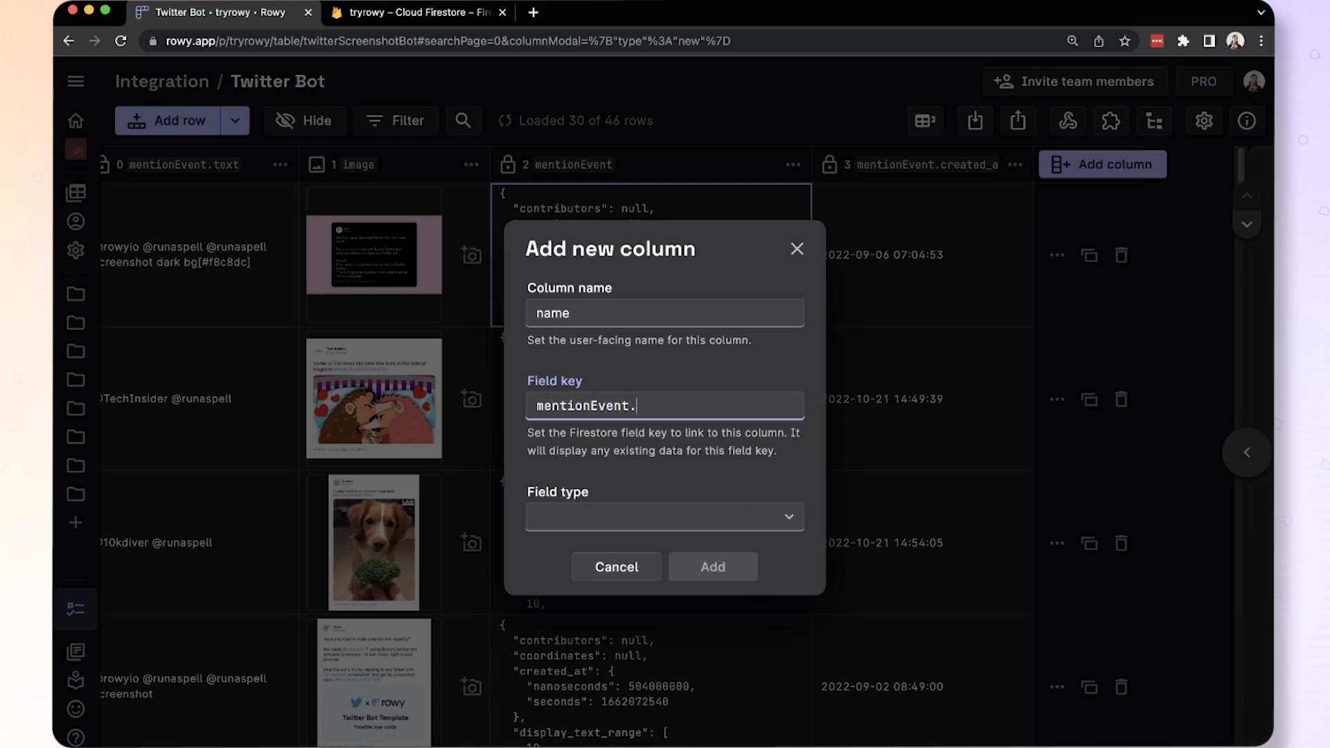
text(user.)
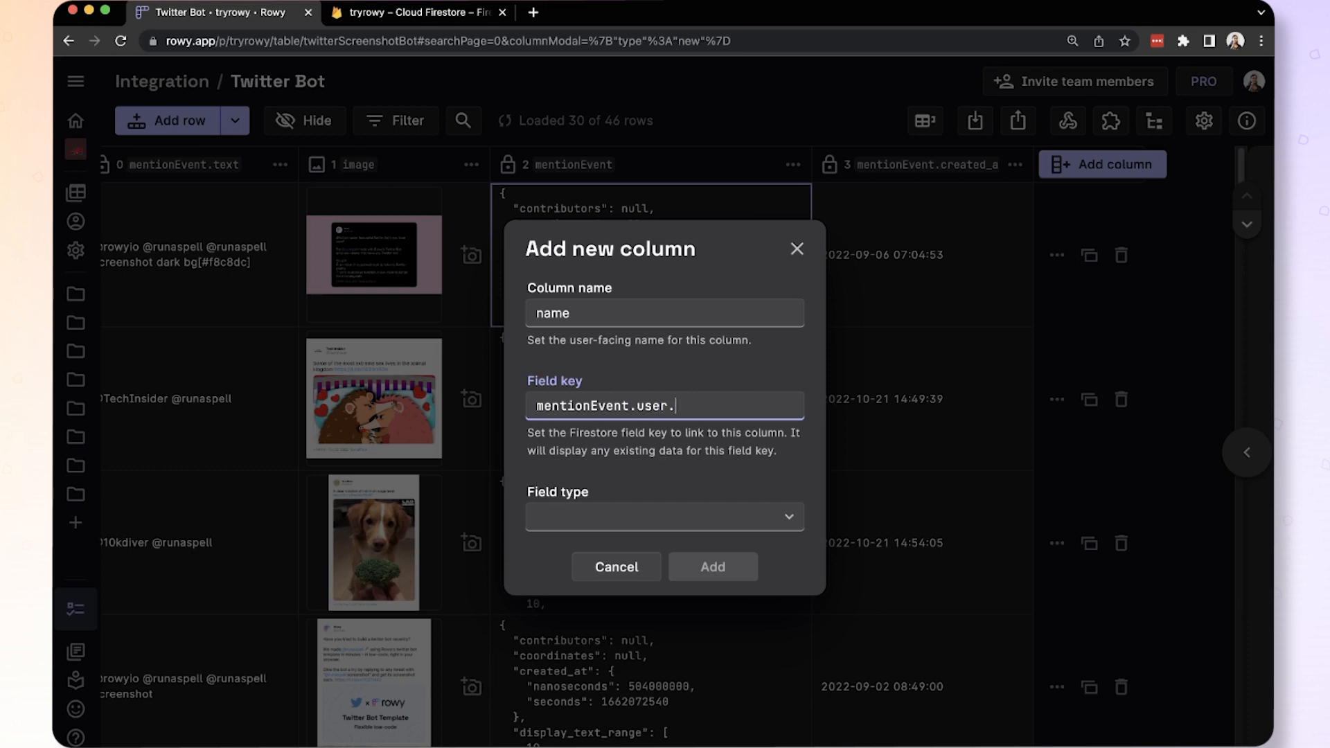
text(name)
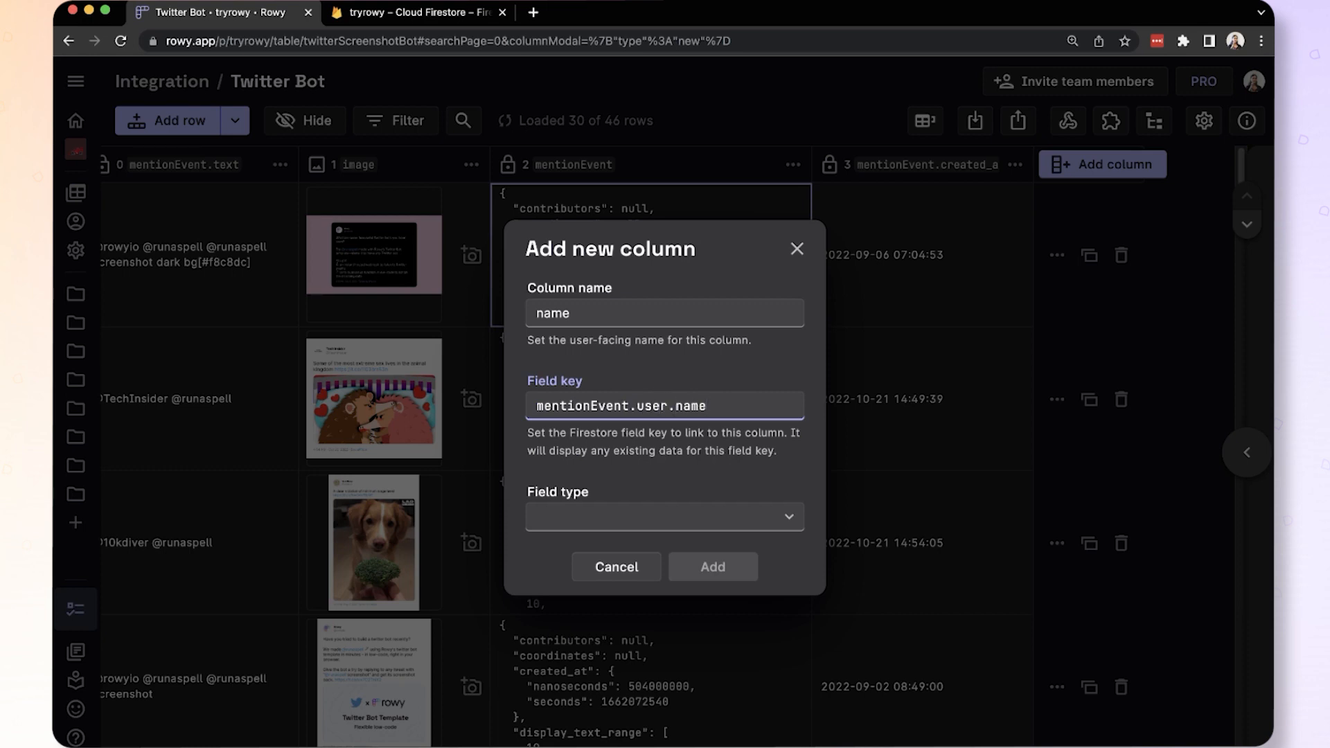
click(664, 517)
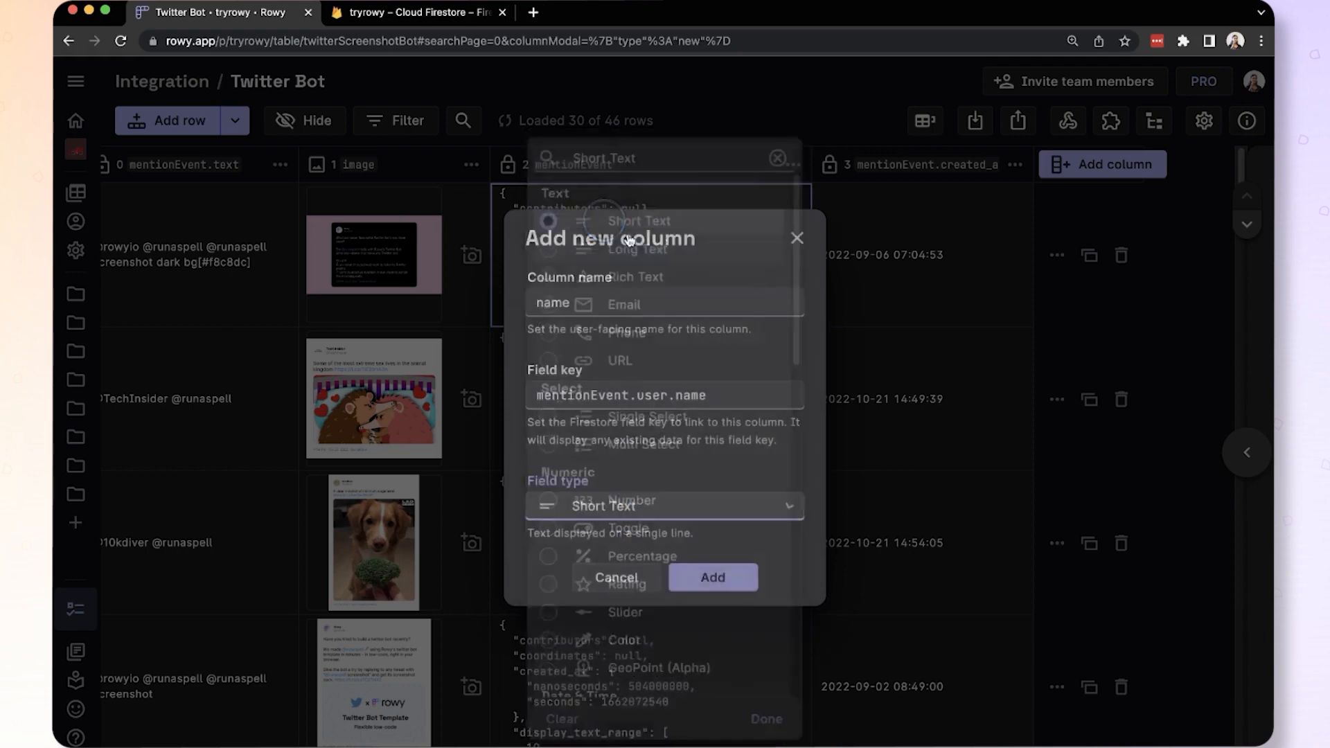
click(617, 577)
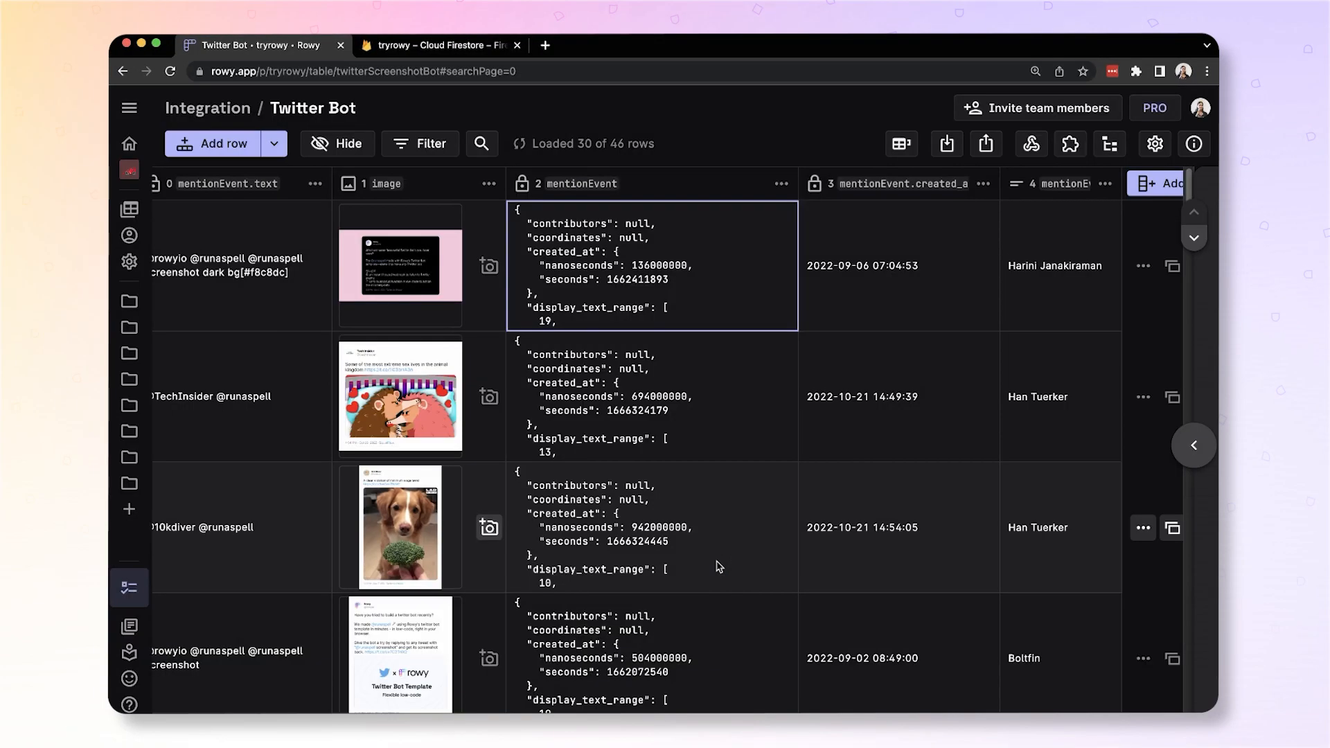
mouse_move(733, 324)
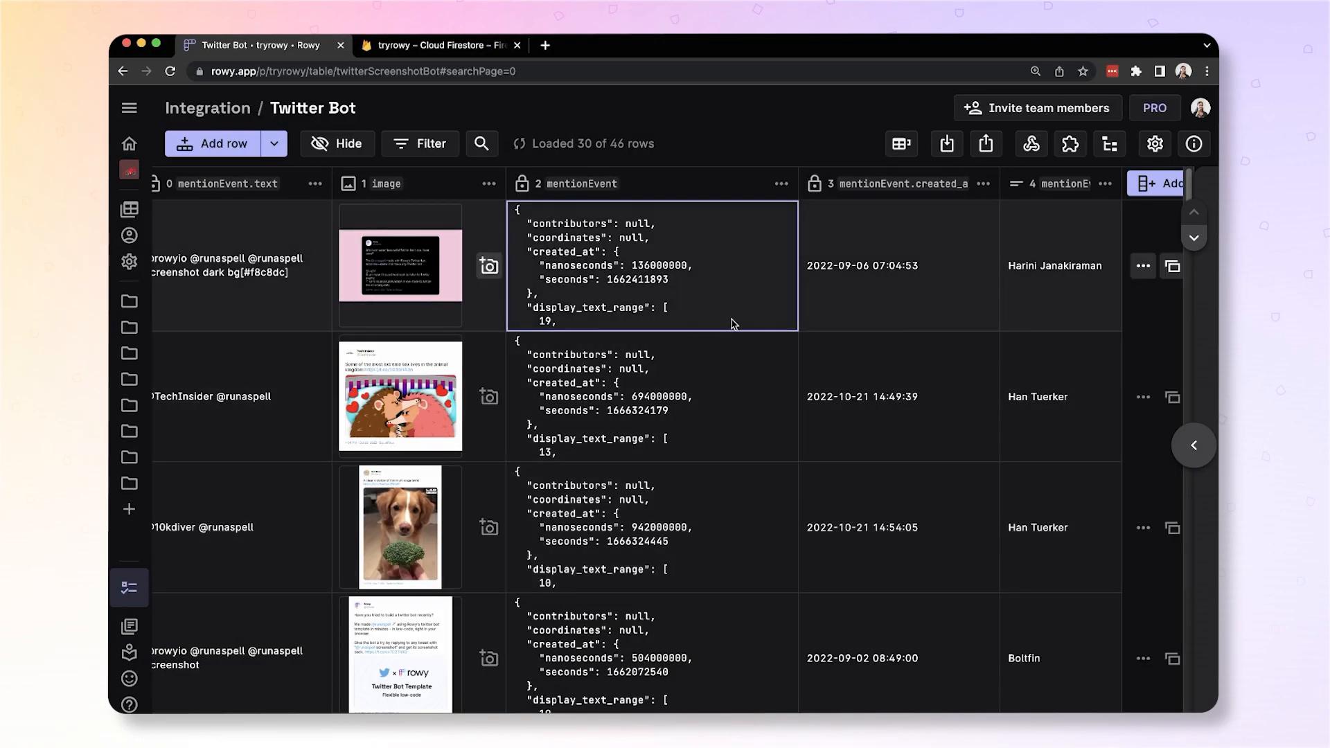
mouse_move(628, 266)
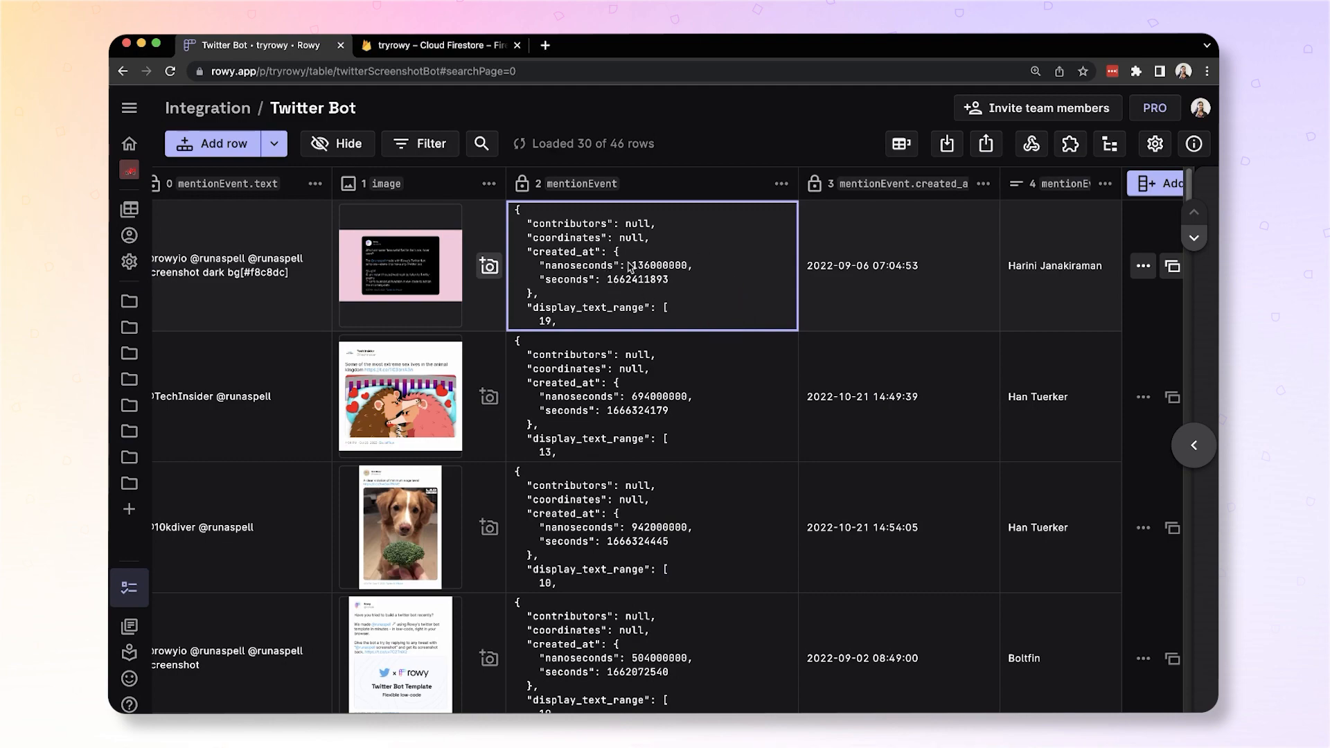
mouse_move(1051, 187)
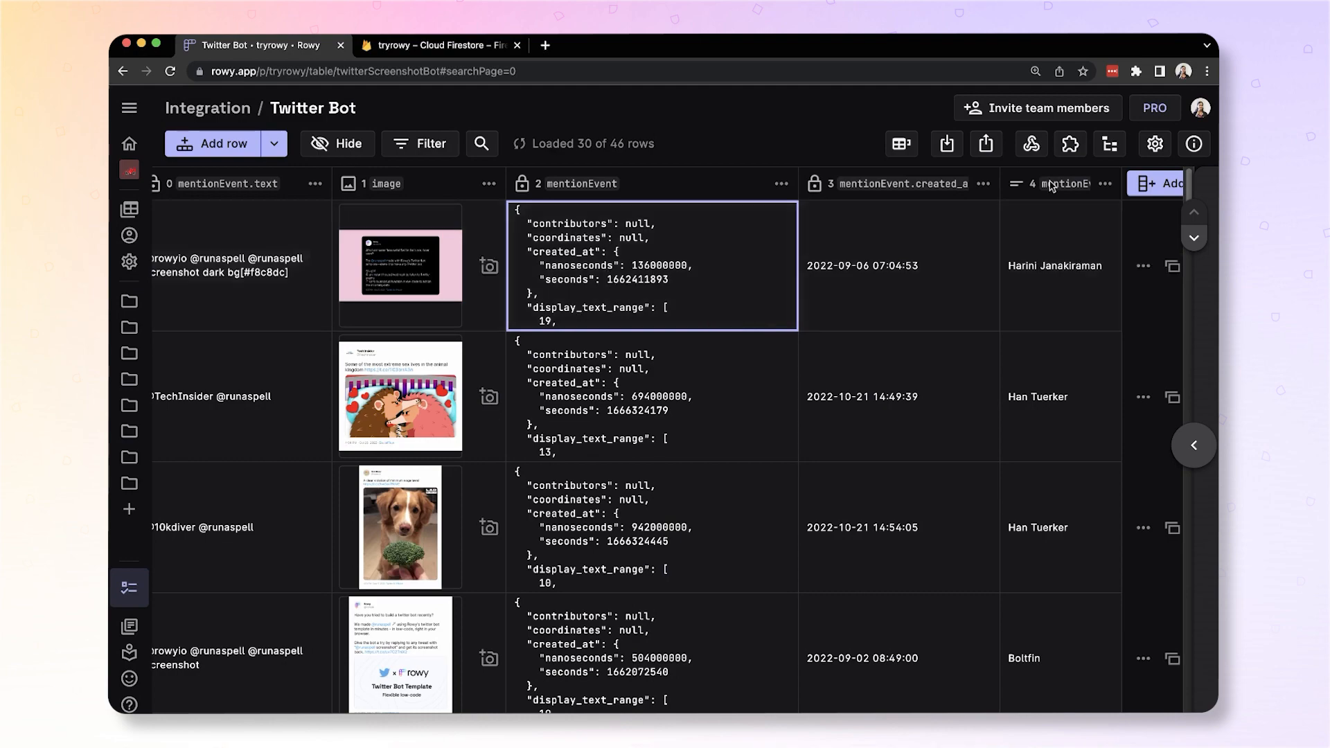
Step: Open the Export dialog from the toolbar
click(987, 144)
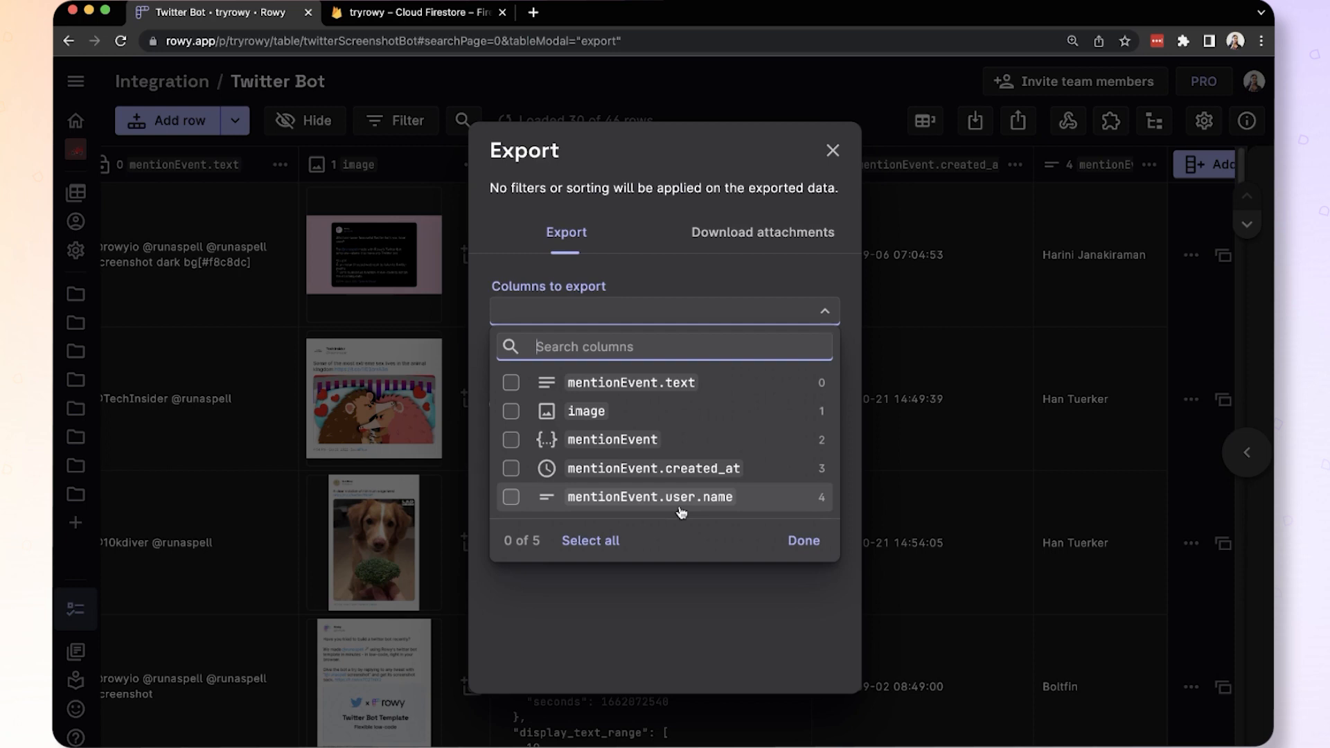
Step: Export only mentionEvent.user.name as CSV and open the downloaded file
click(511, 496)
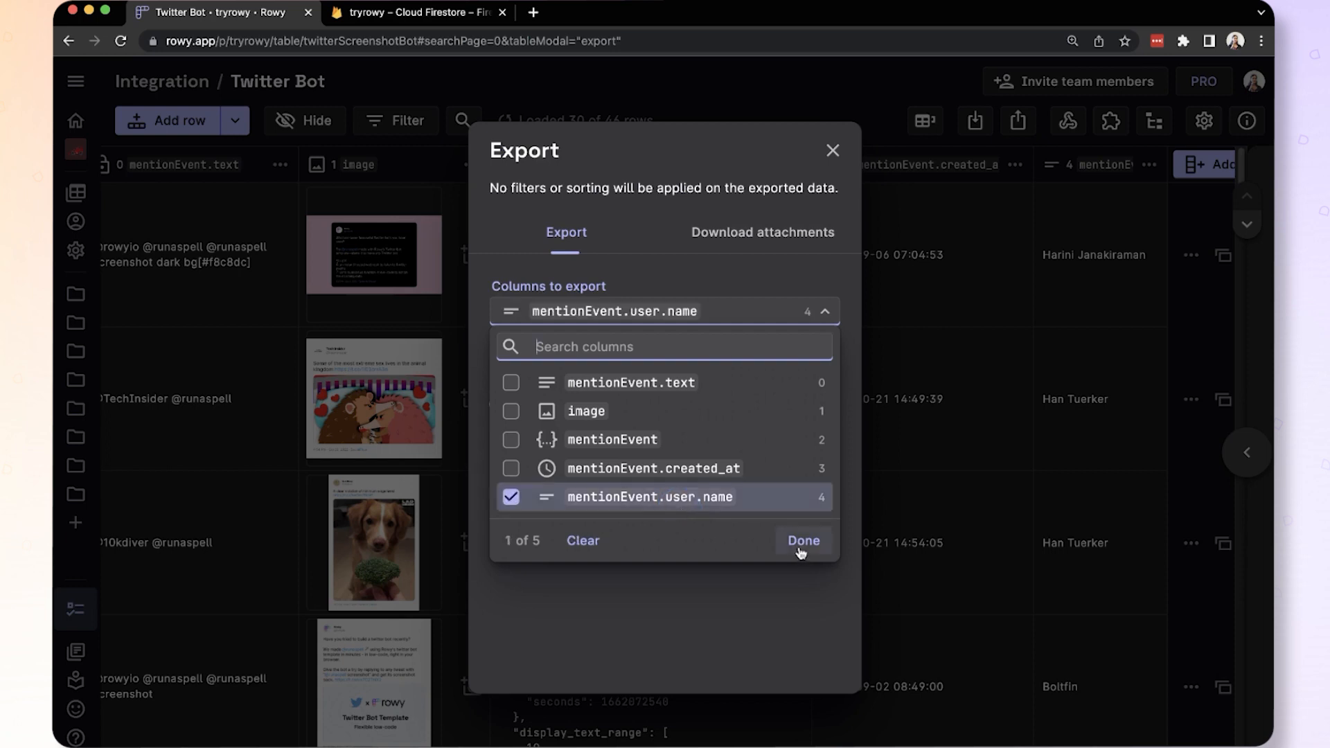
click(801, 541)
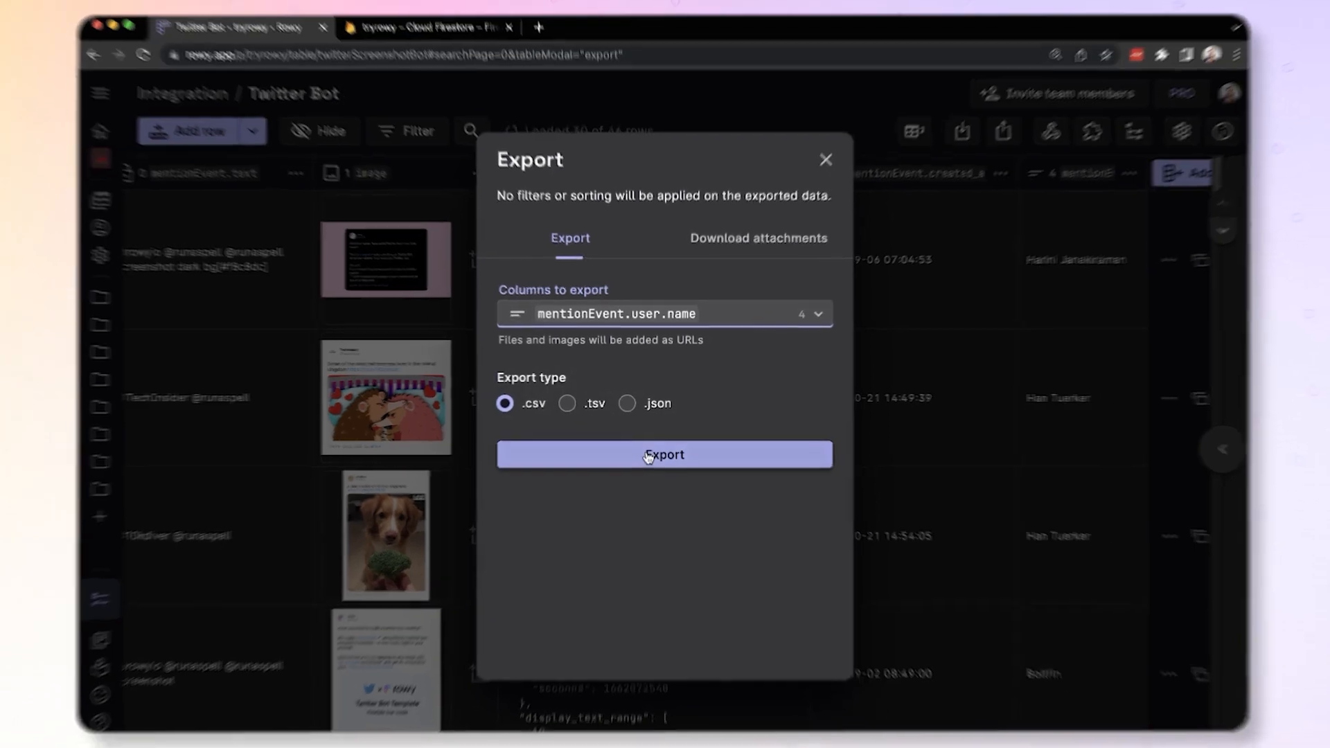
click(664, 454)
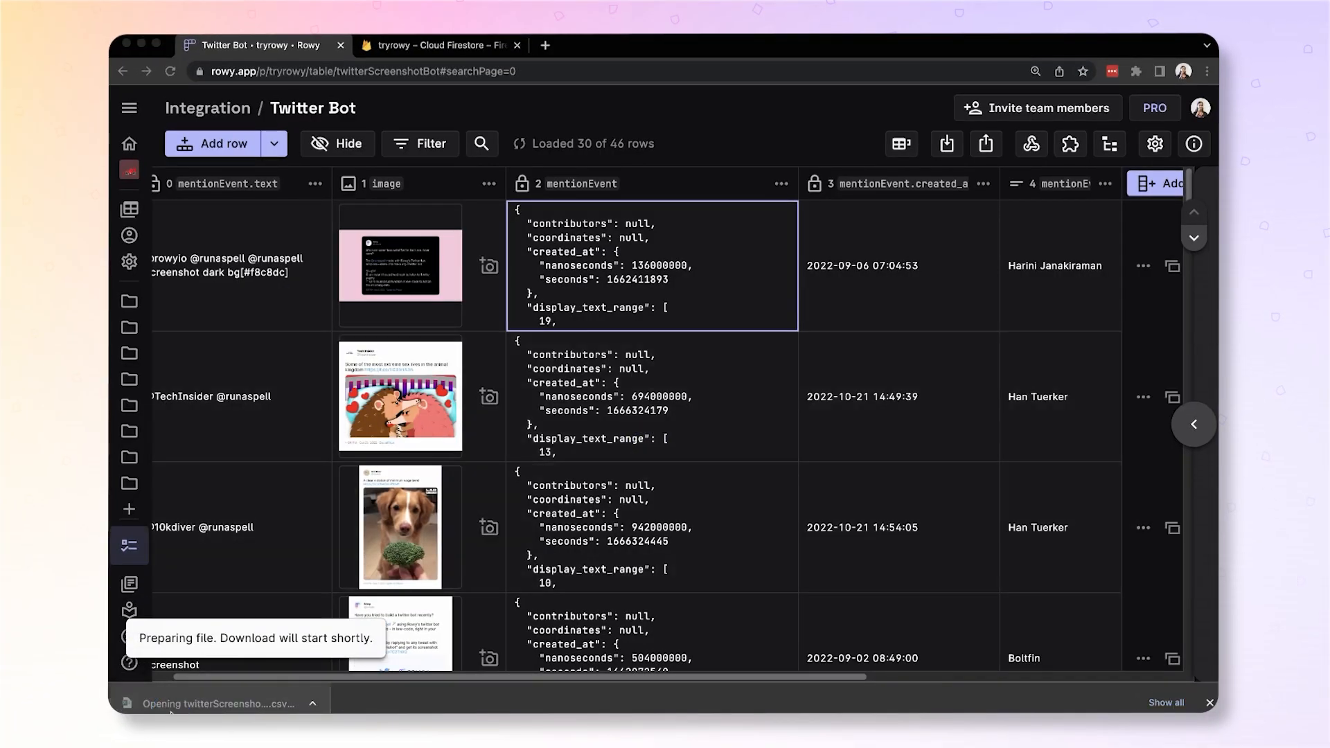
click(215, 703)
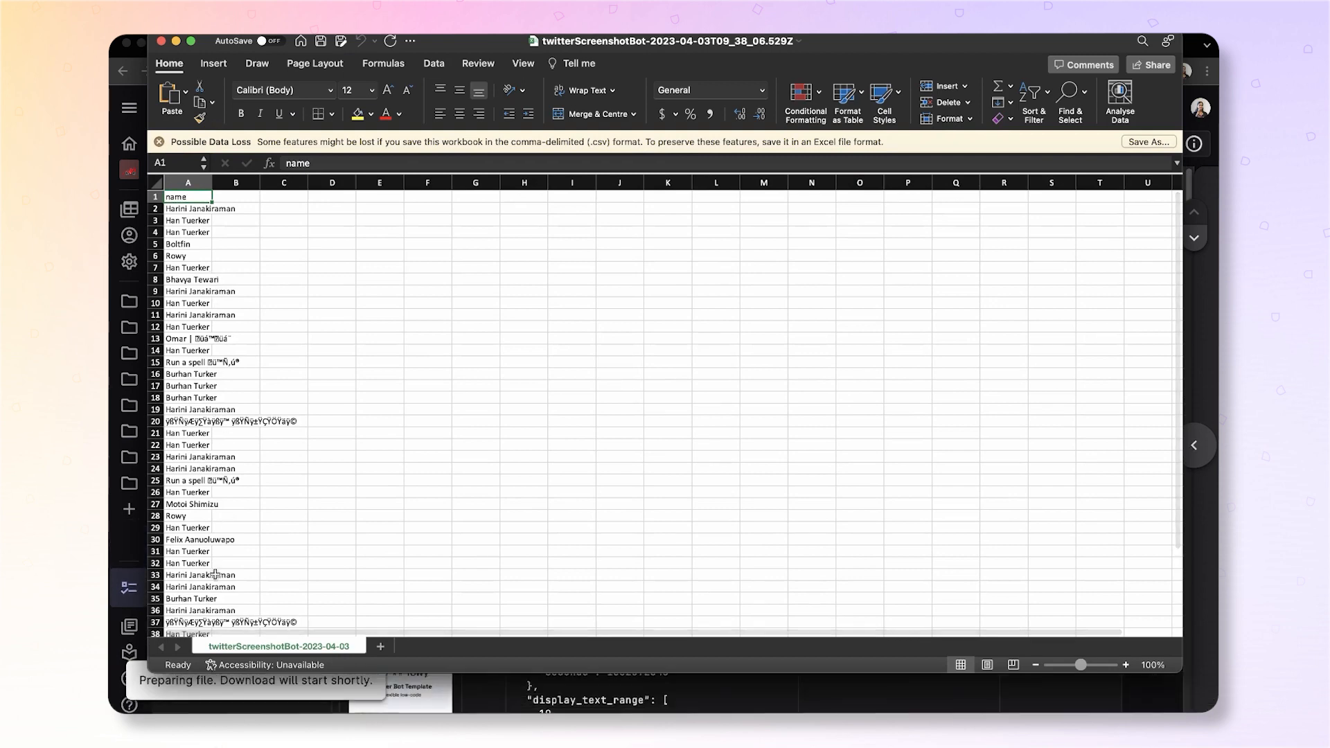